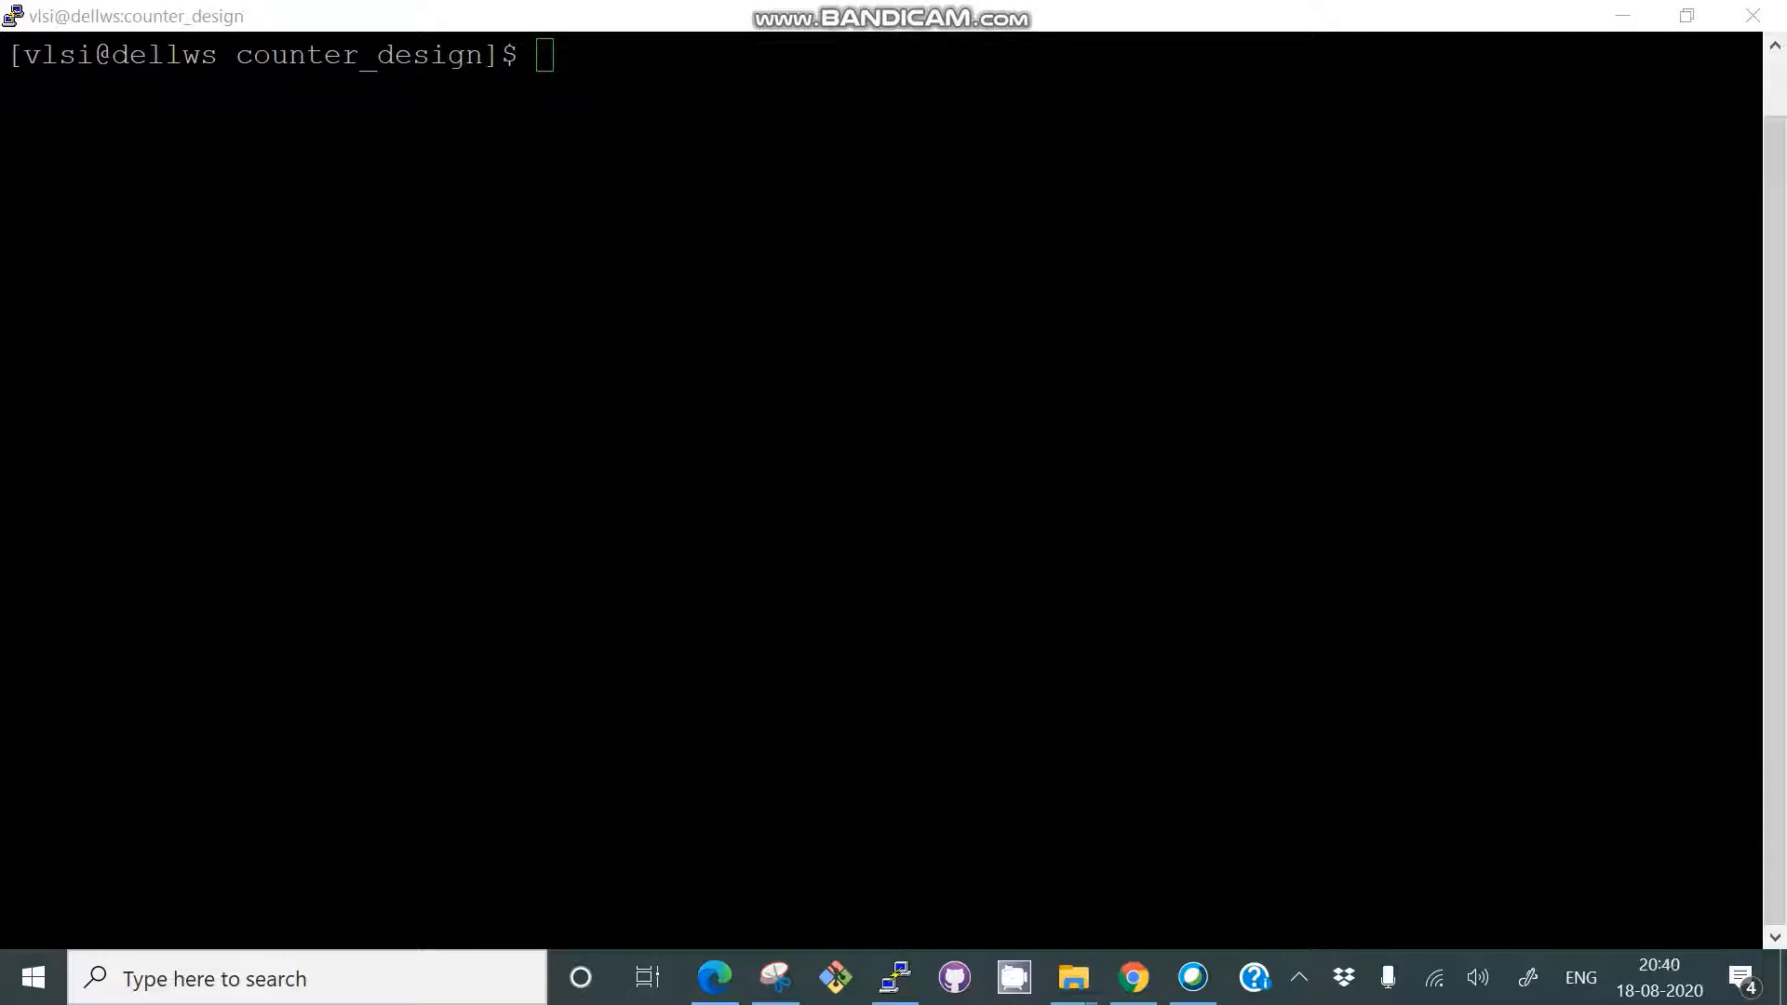
{"action": "type", "text": "ls"}
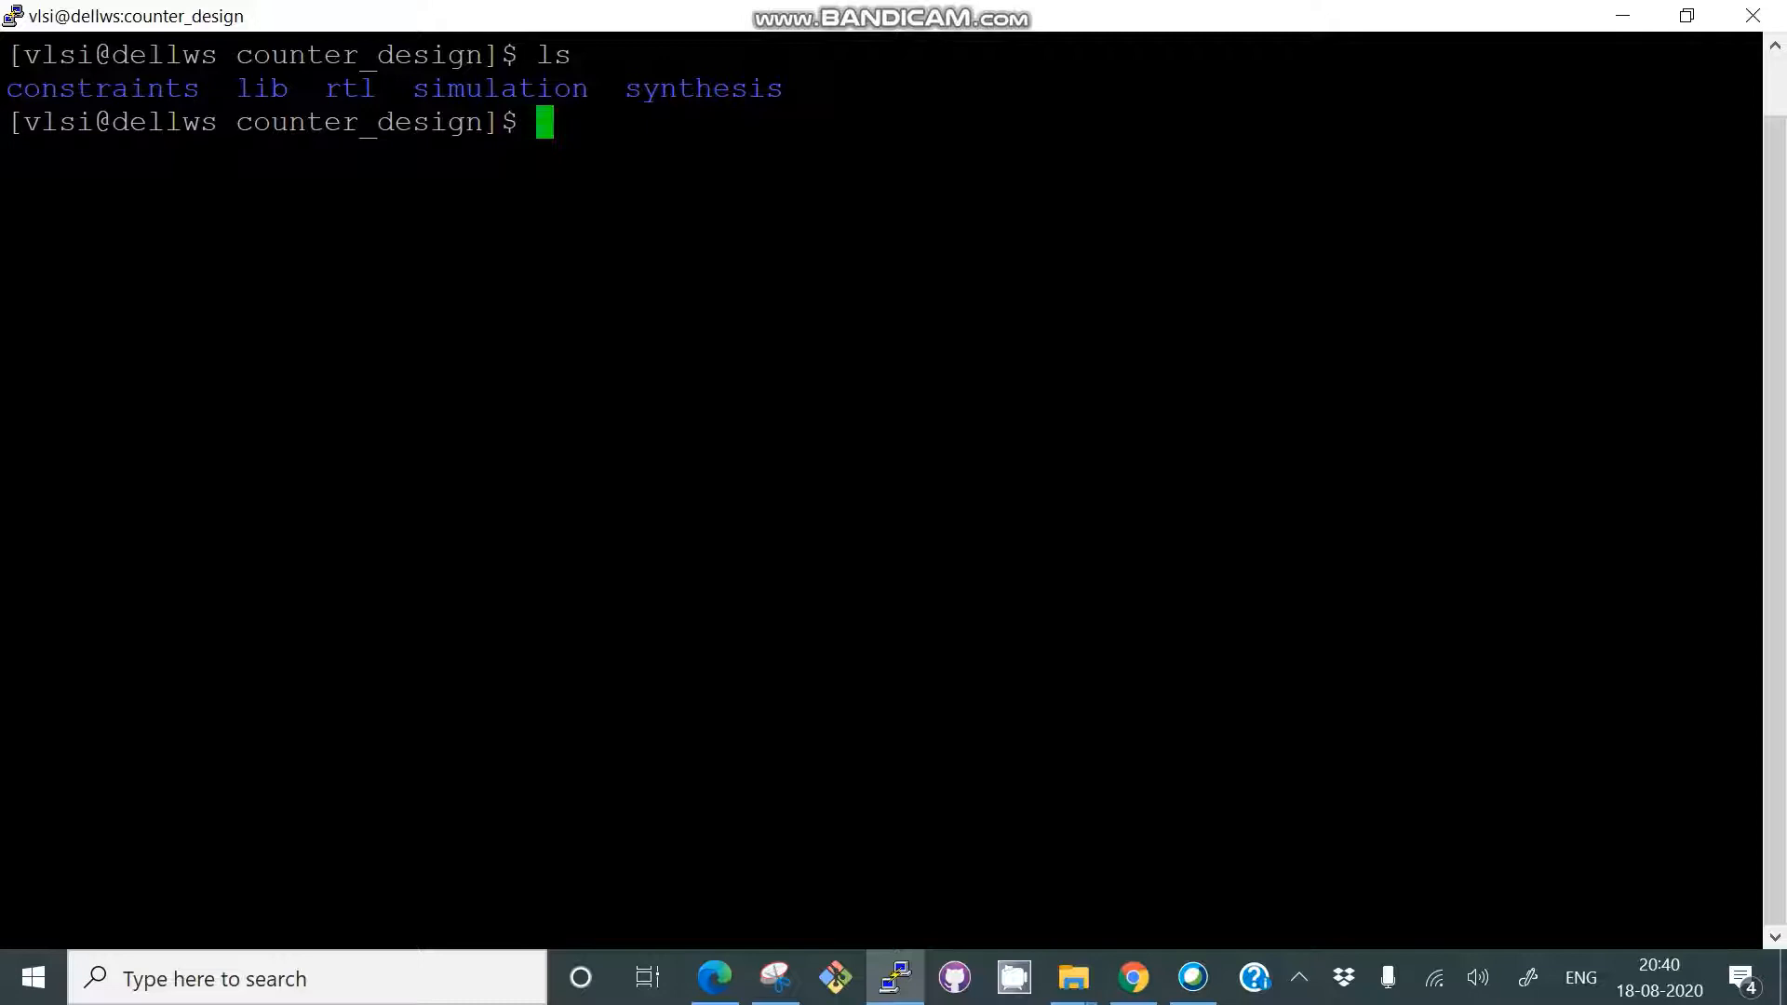
{"action": "type", "text": "cd simulation/"}
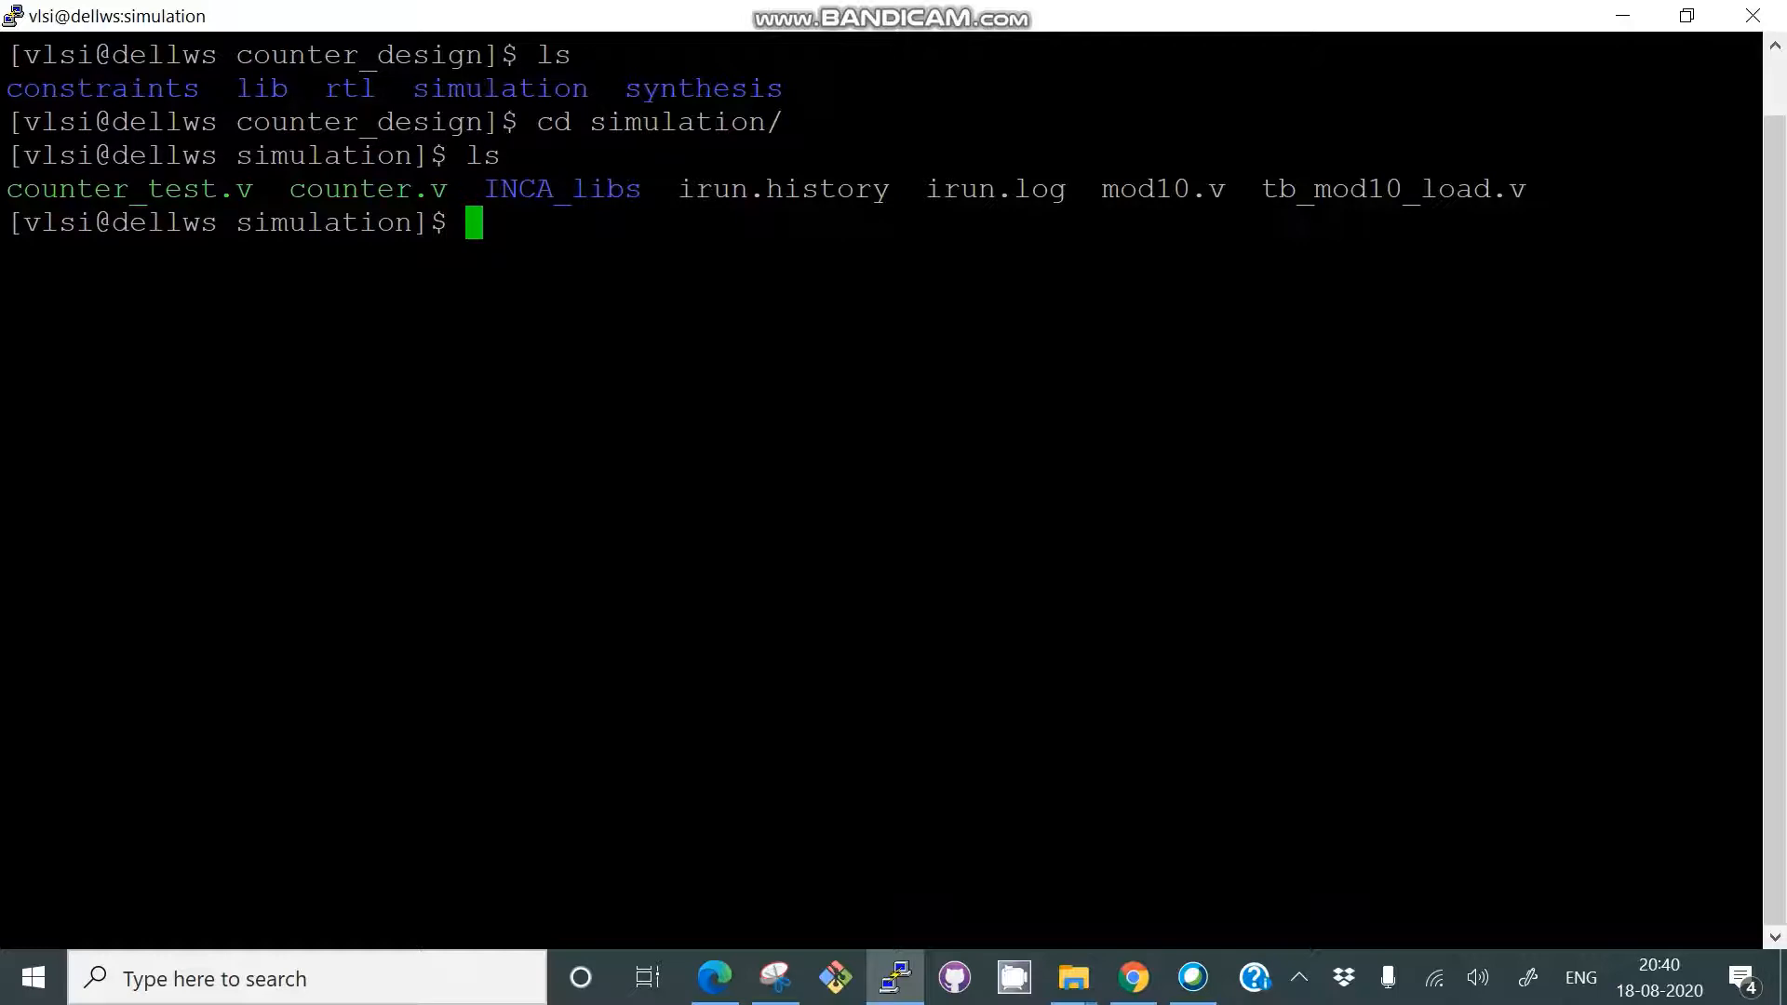
{"action": "type", "text": "vi"}
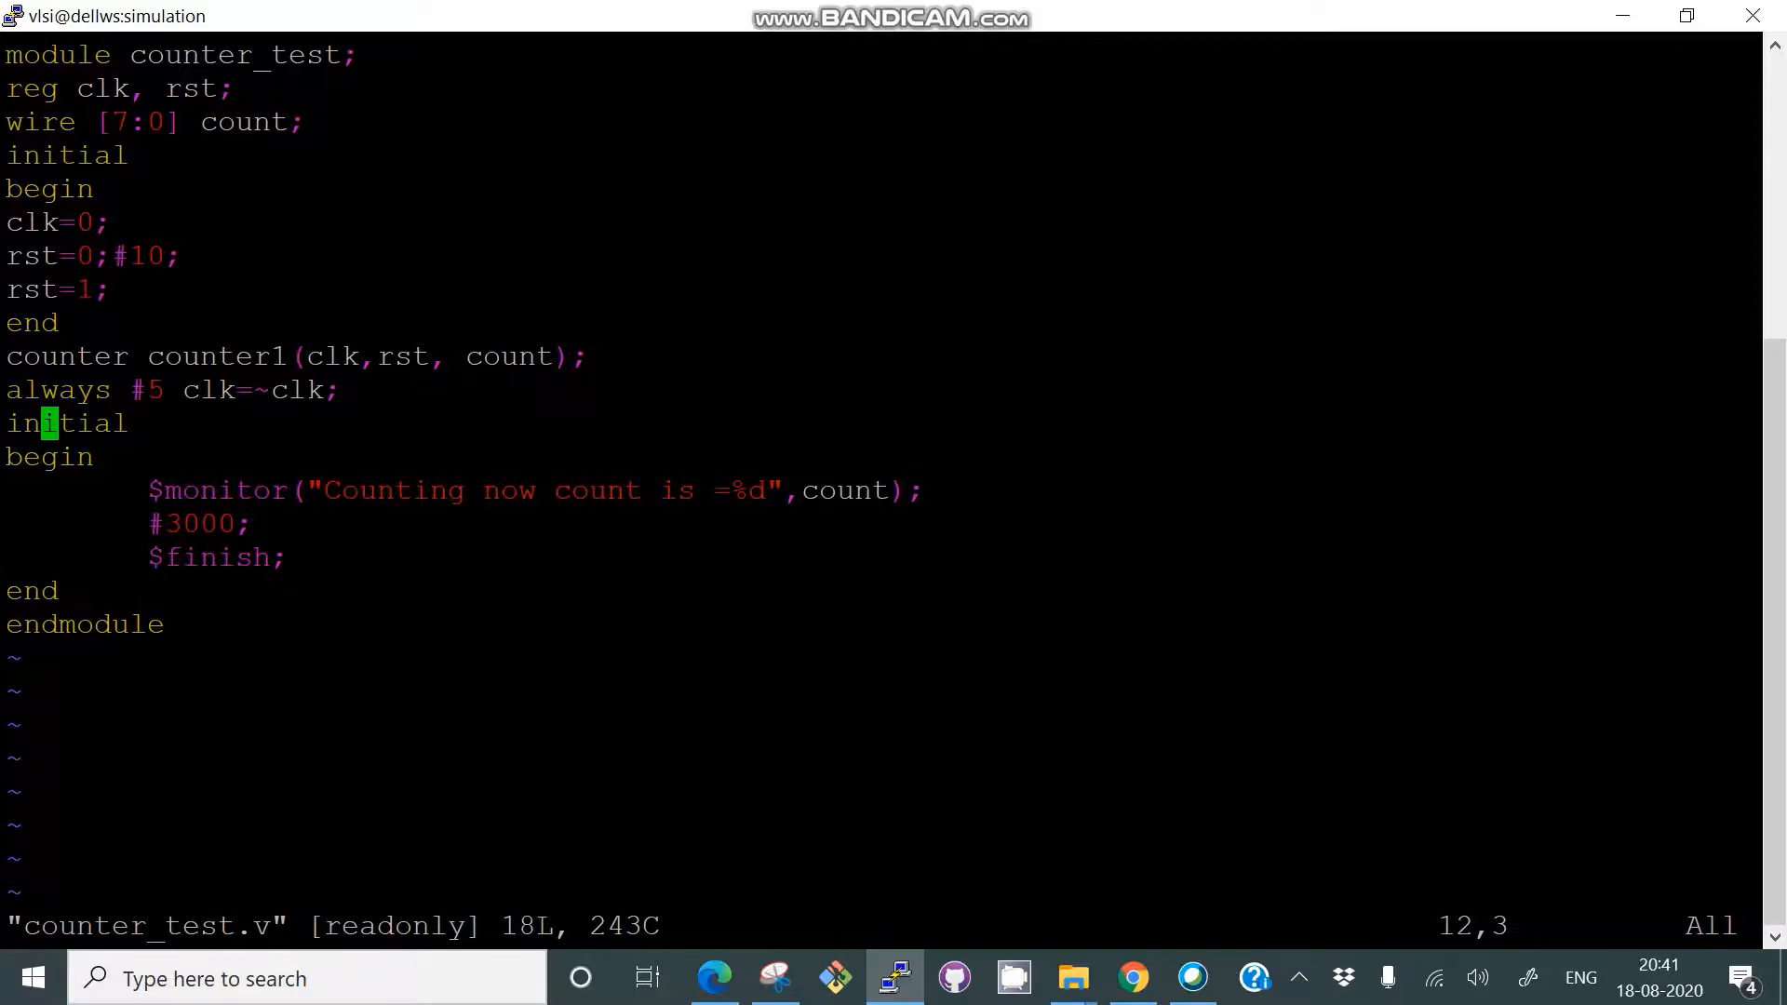
{"action": "type", "text": ":q"}
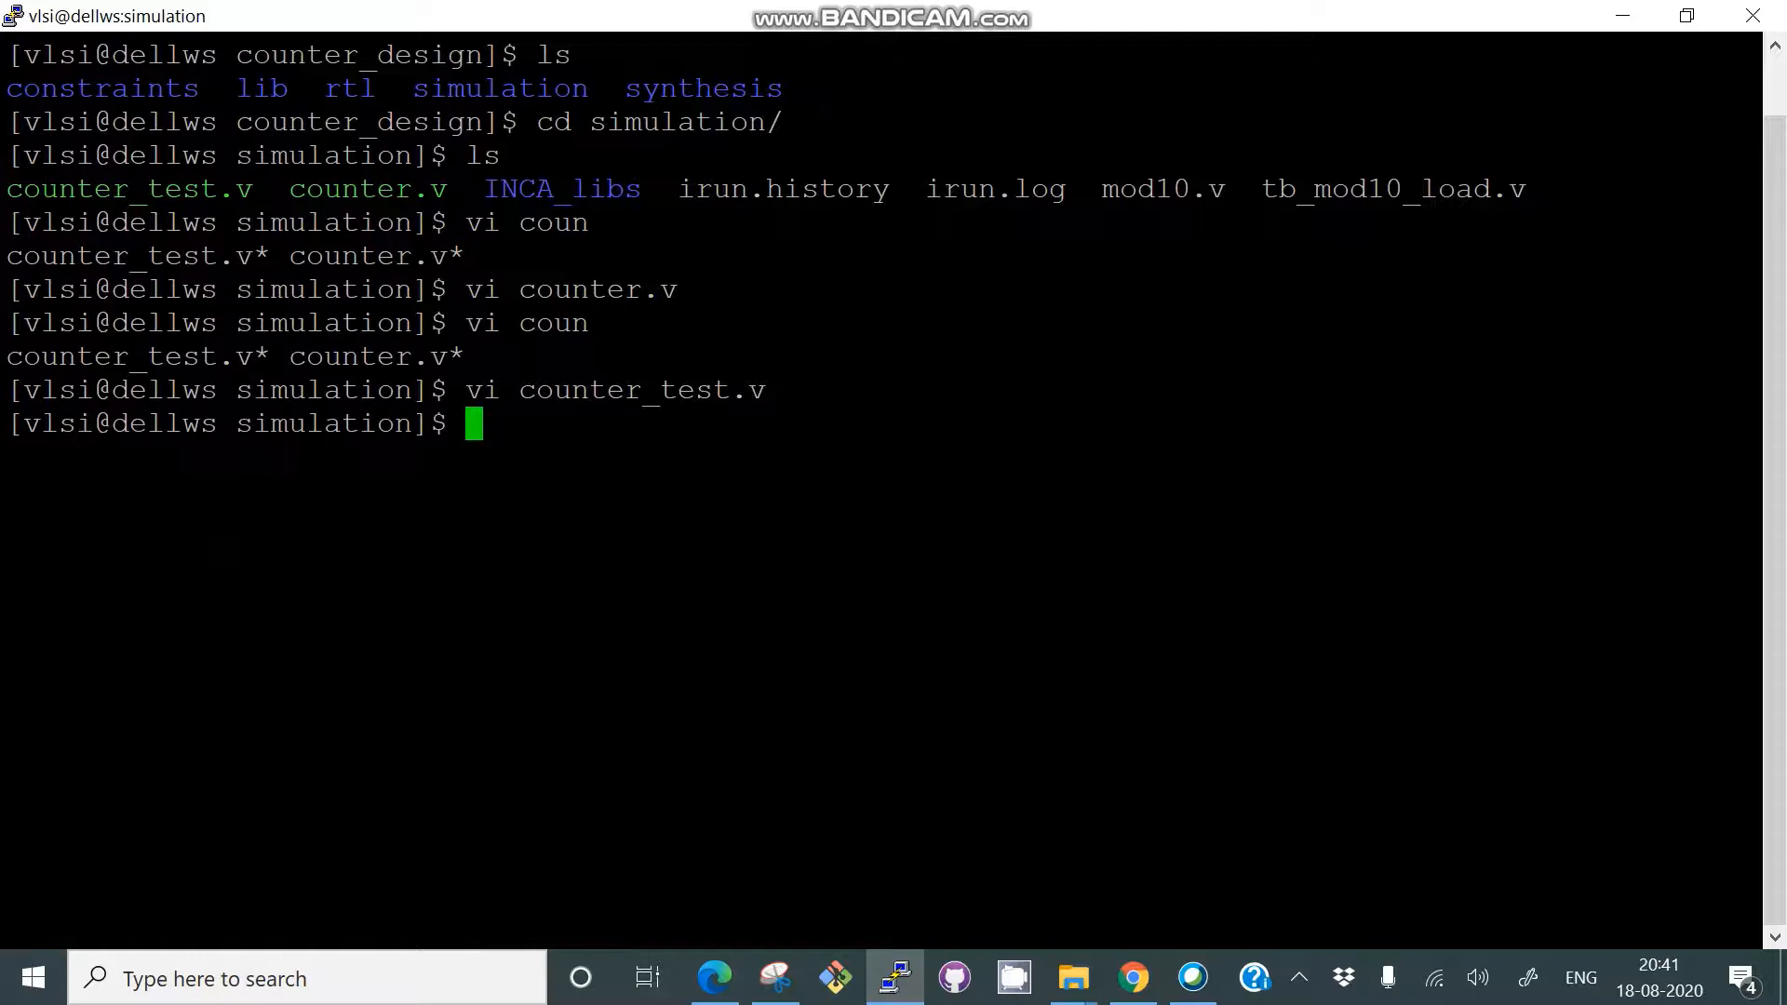
{"action": "type", "text": "irun counter_te"}
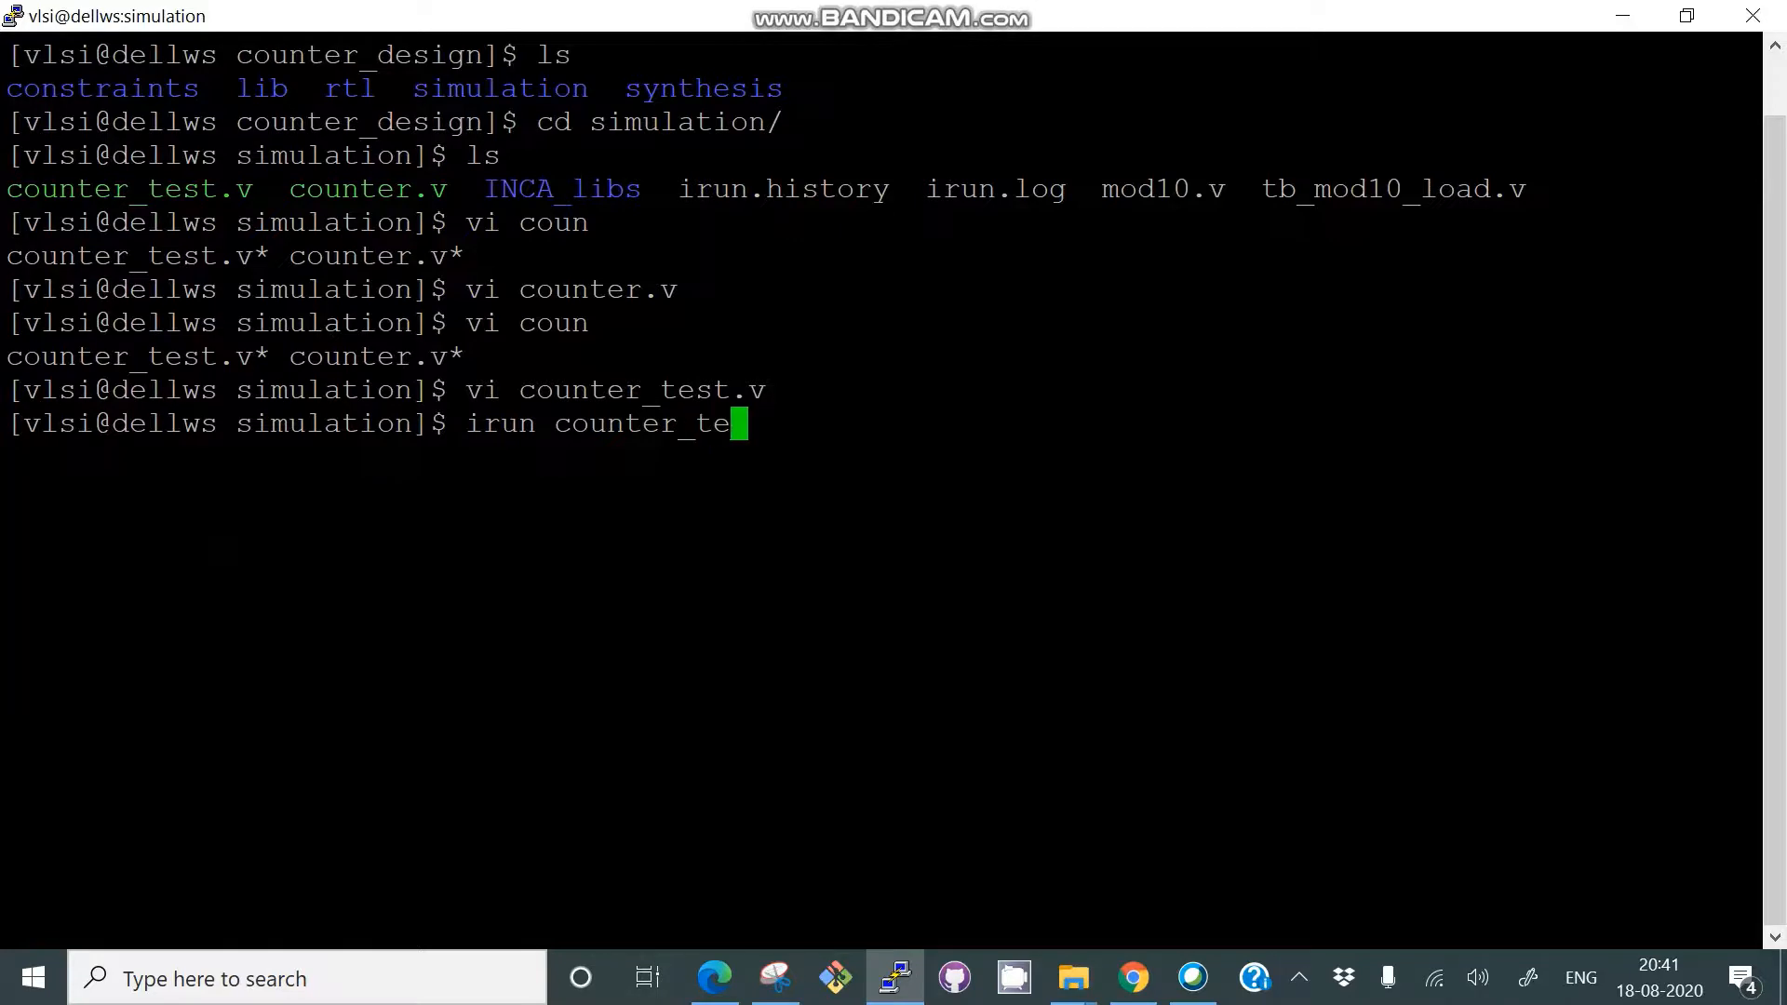
{"action": "type", "text": "st.v co"}
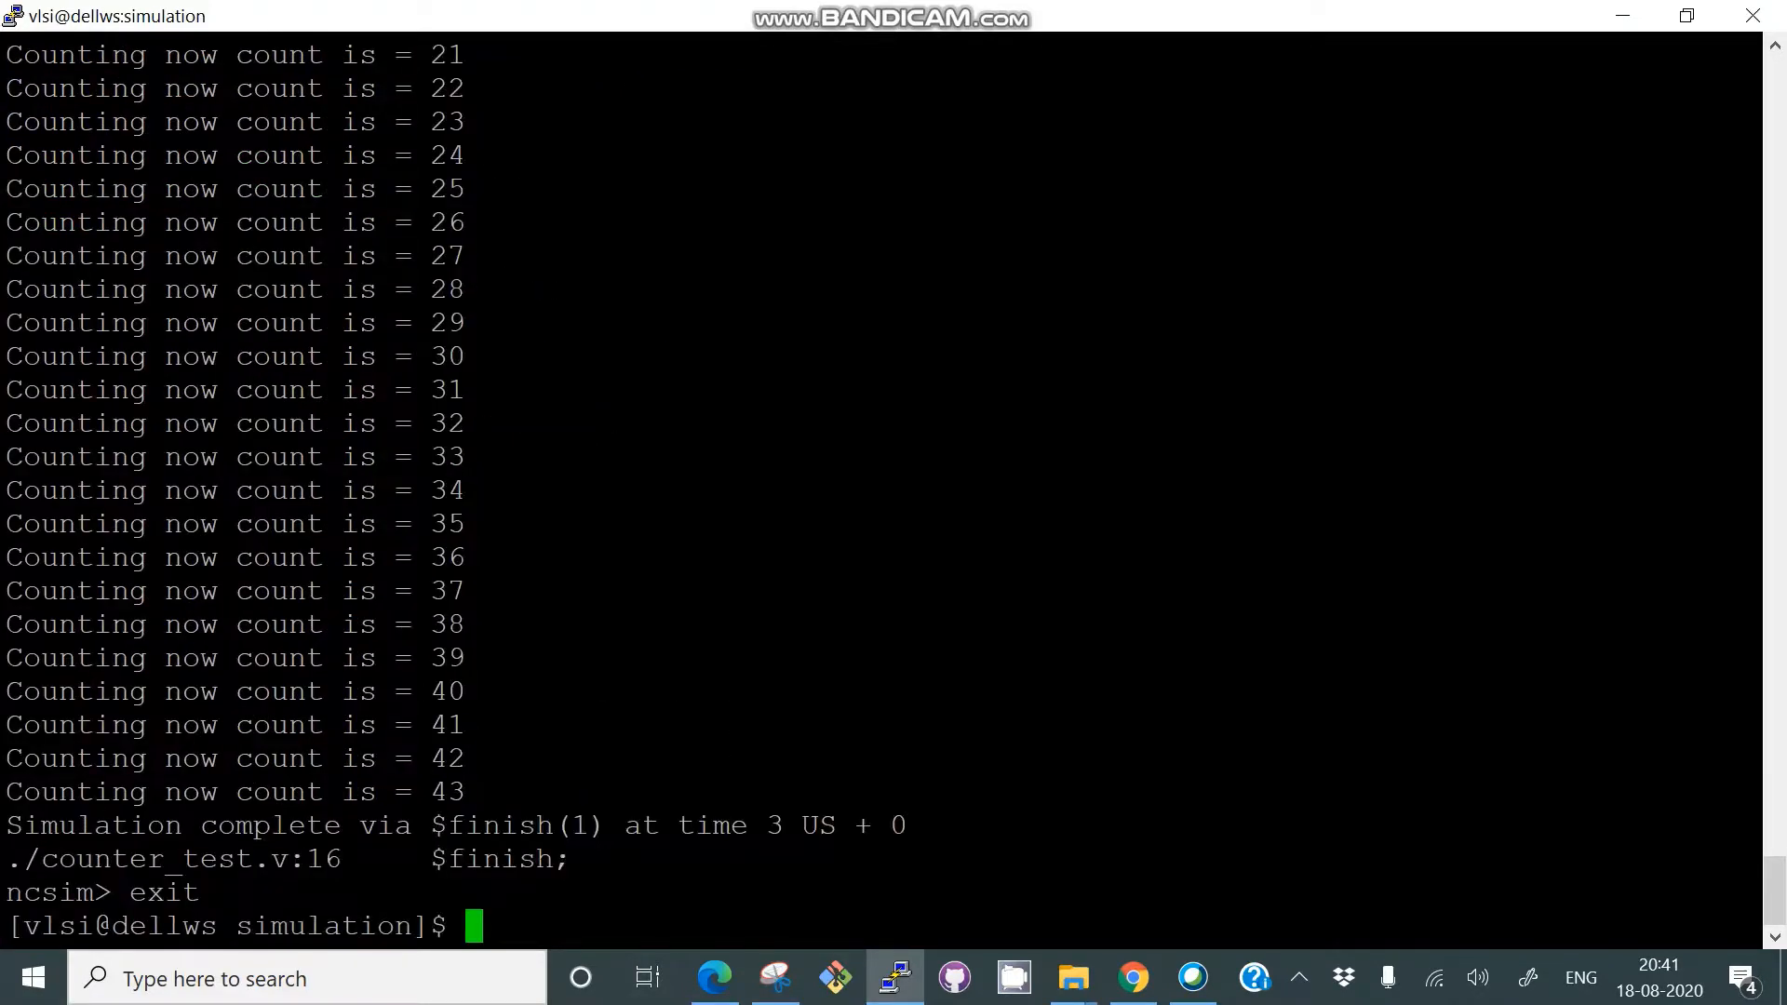
{"action": "type", "text": "vi counter_test.v"}
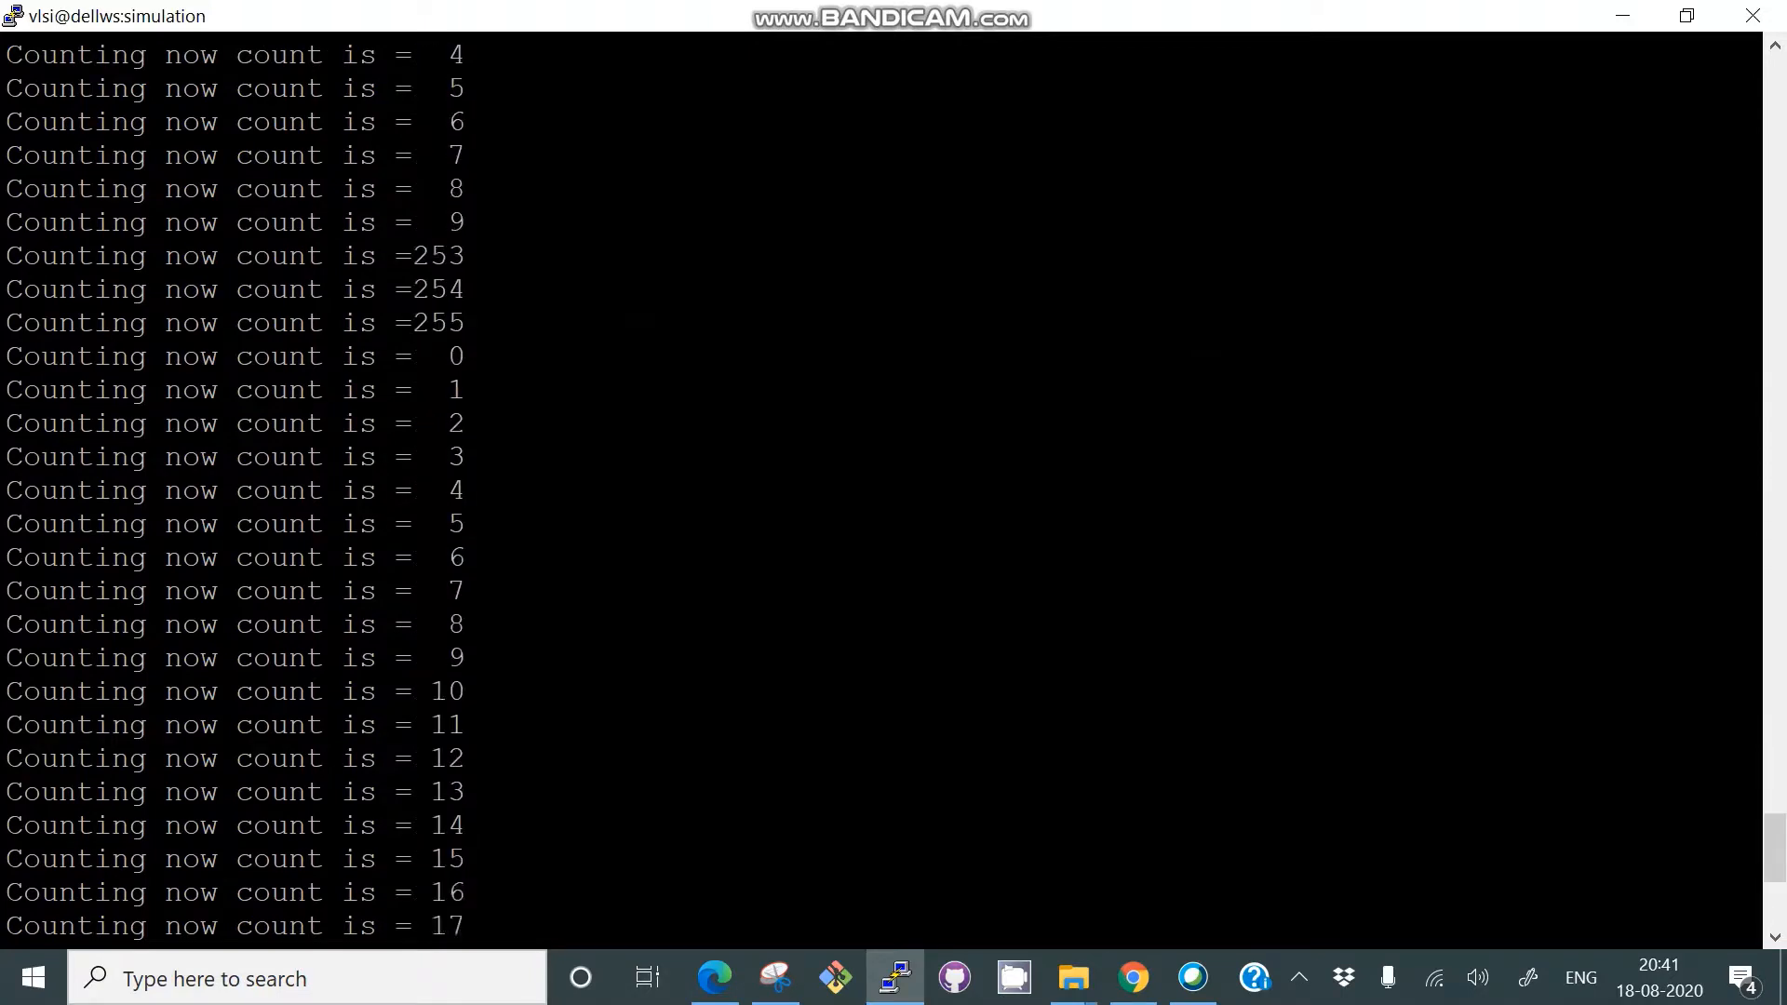
{"action": "type", "text": "vi counter_test."}
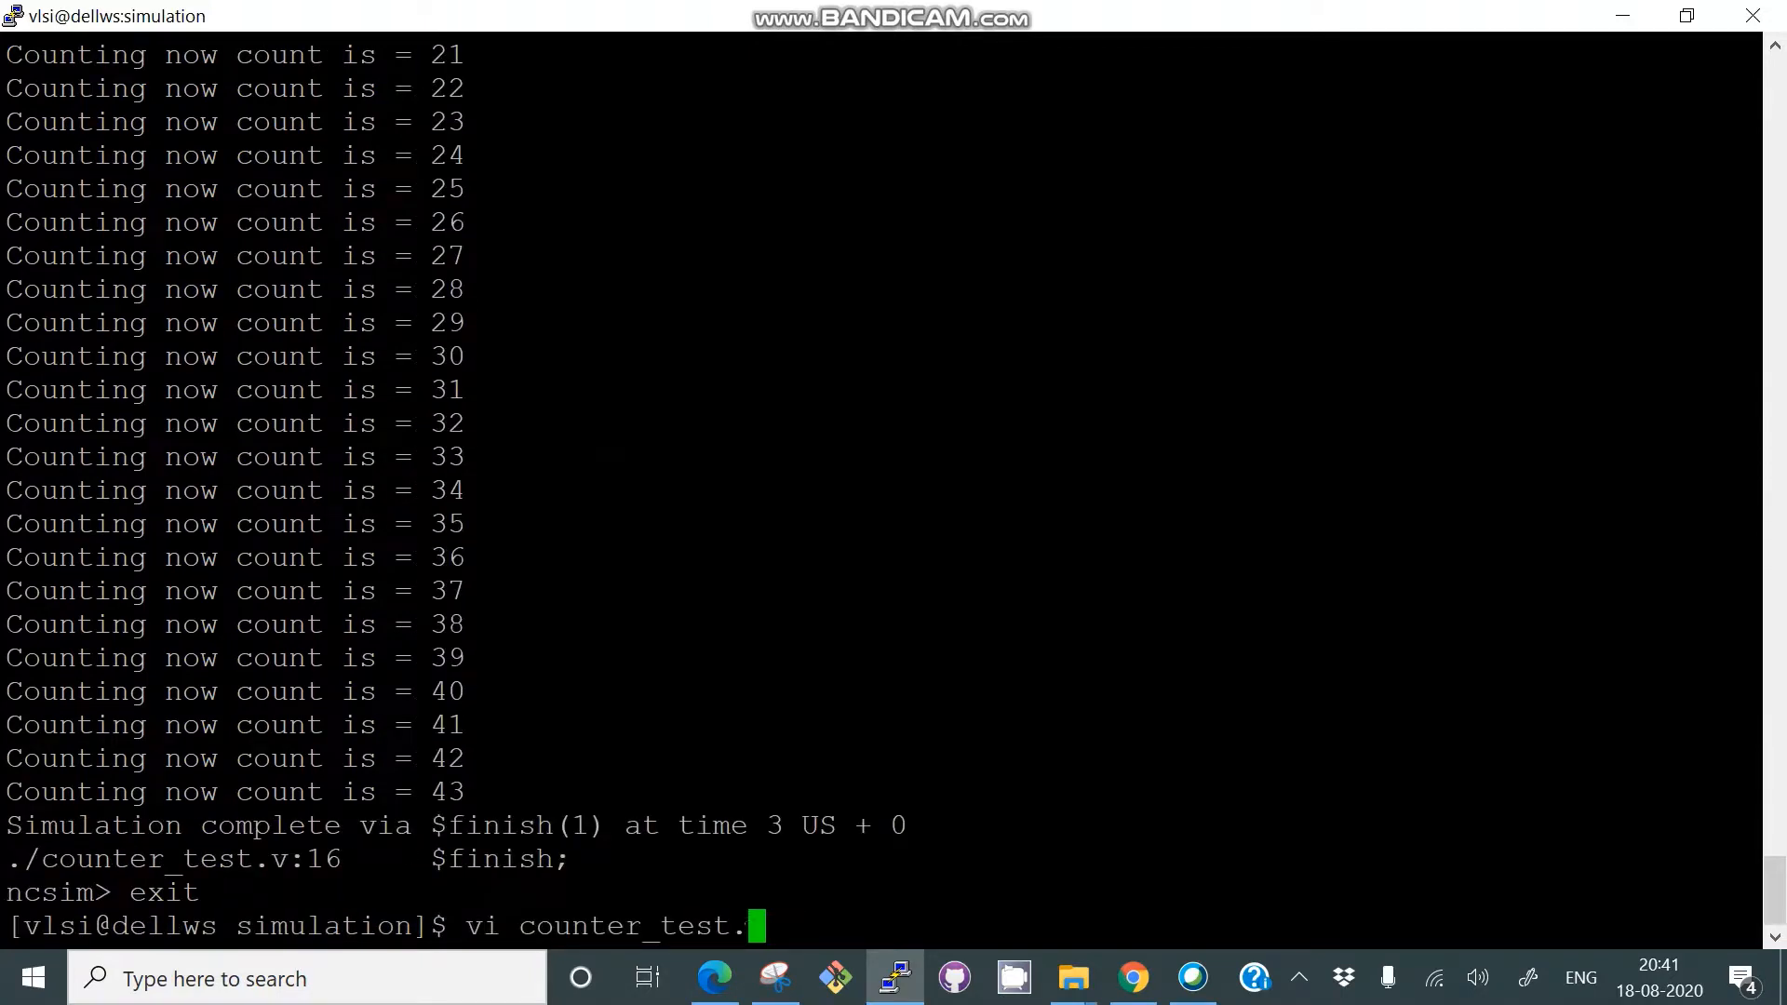